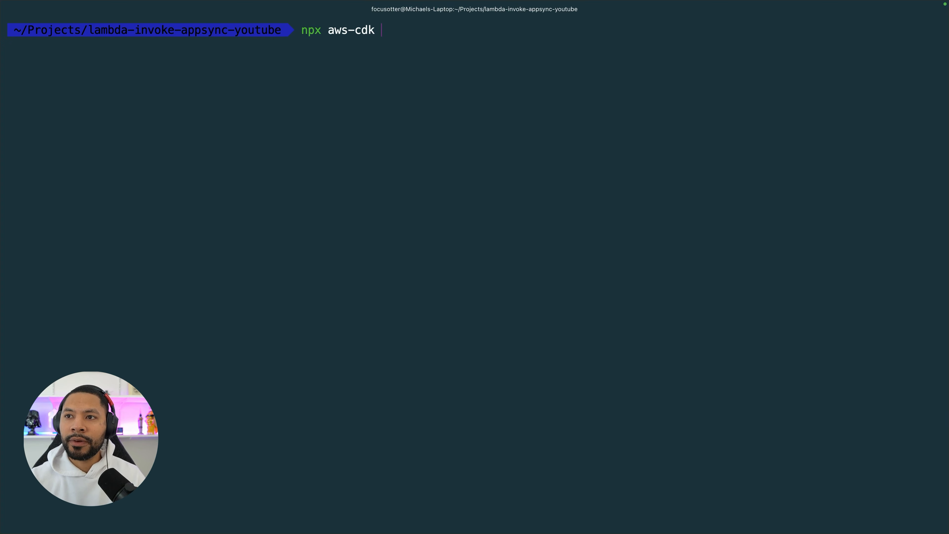
Scaffold a TypeScript CDK app with npx aws-cdk init -l typescript in the project folder
type("init -l types")
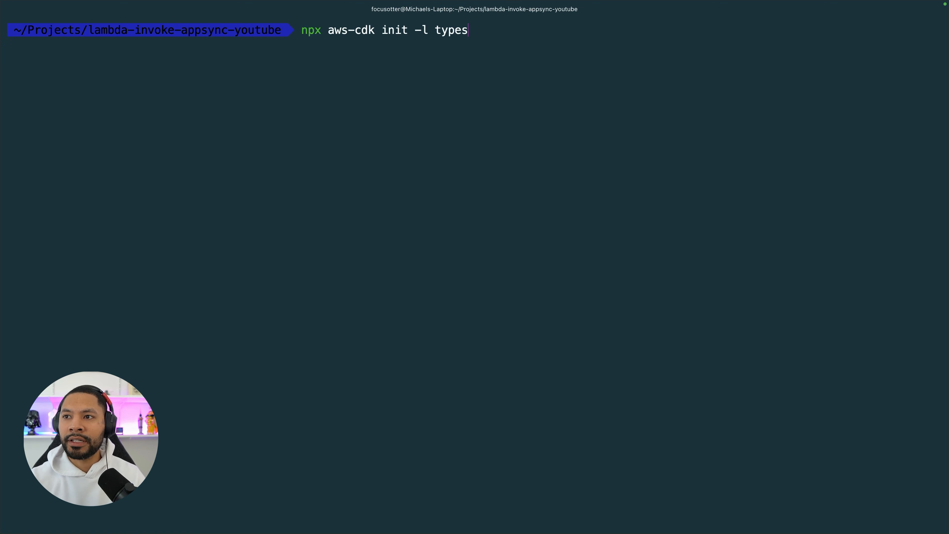
type("cript")
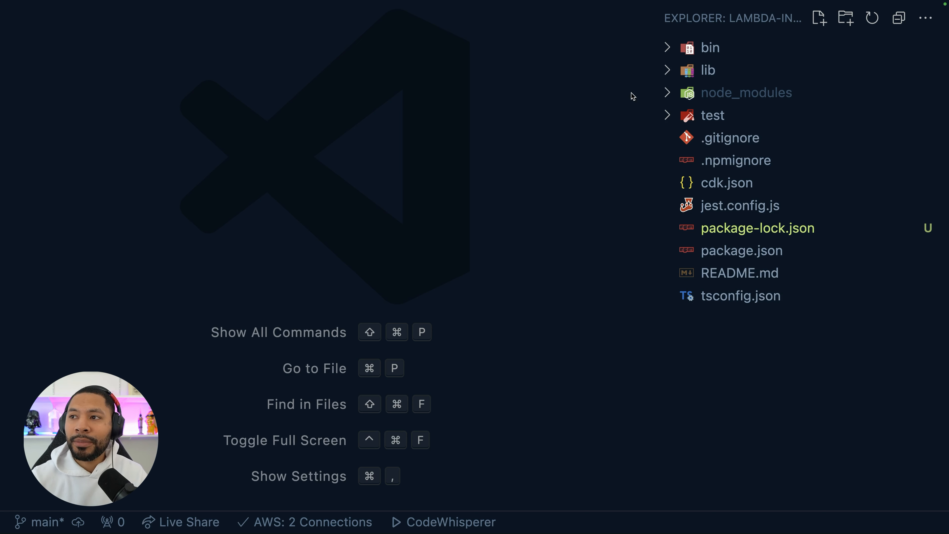
Add const appName = 'lambda-invoke-appsync-youtube' and a '//* create services' comment to the stack file
left_click(710, 48)
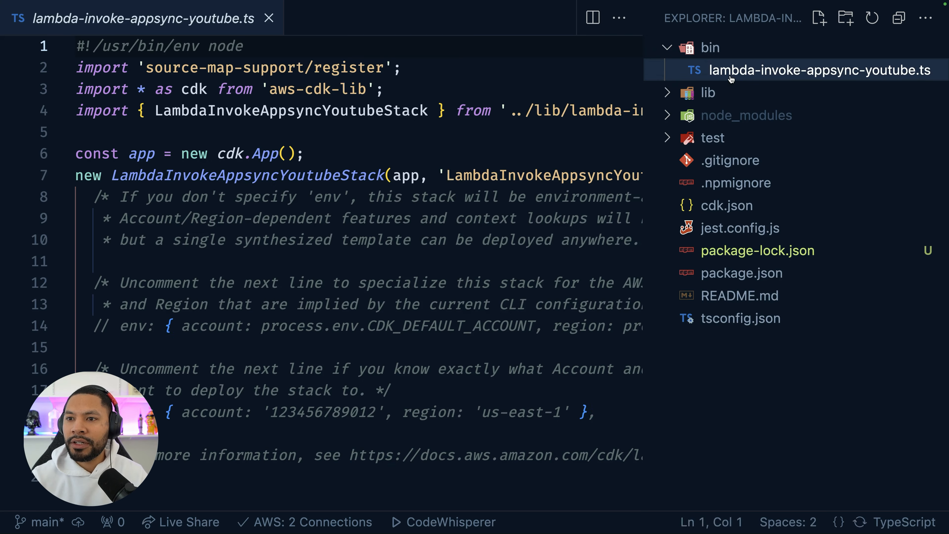
scroll("down", 3)
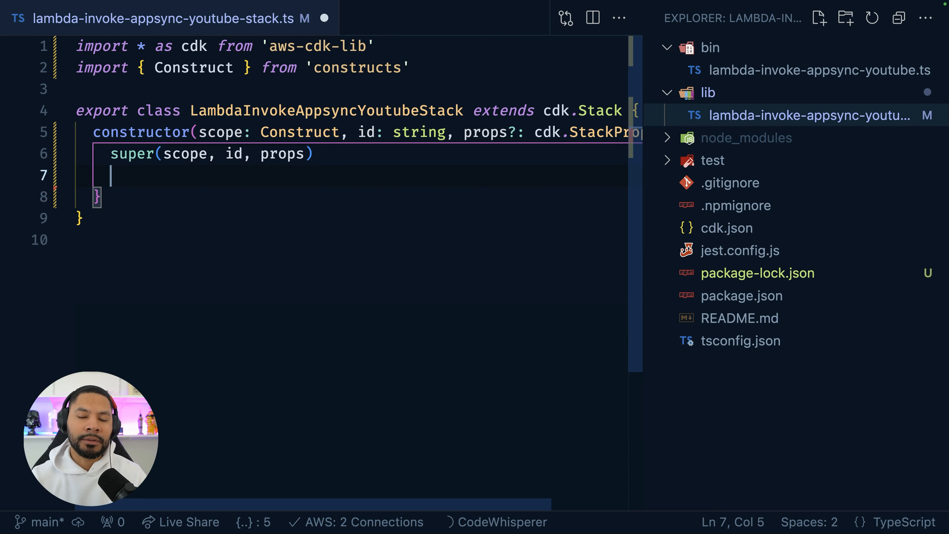
type("const ap")
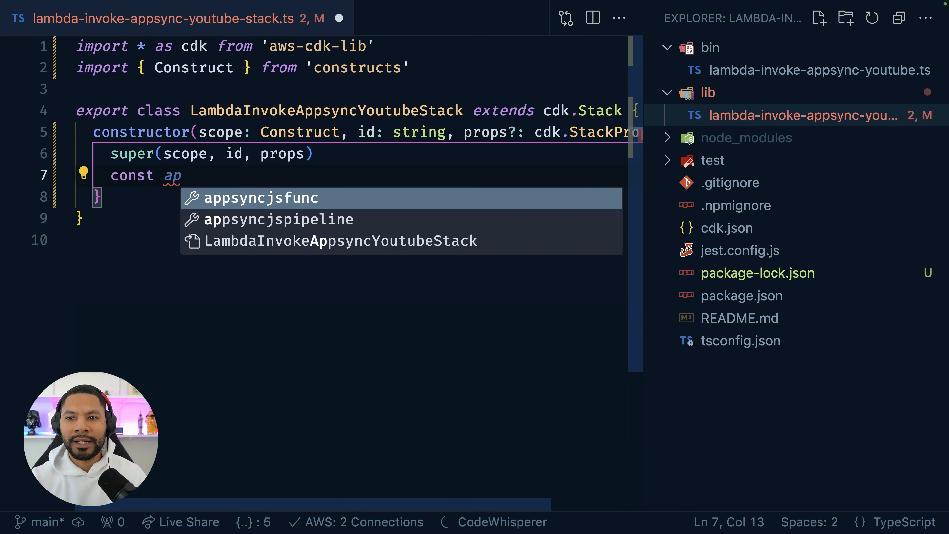
type("pName = 'lambda-invoke-appsync-youtube'")
type("//")
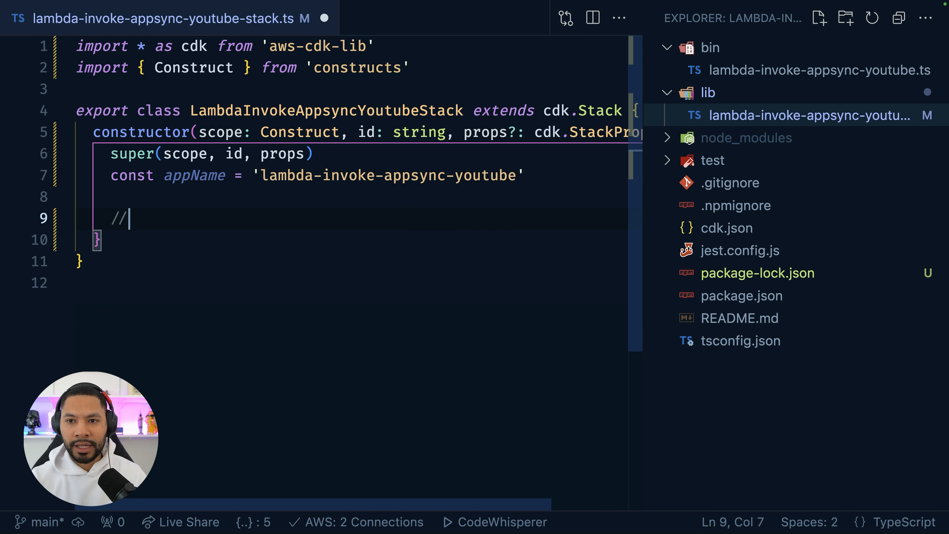
type("* create services")
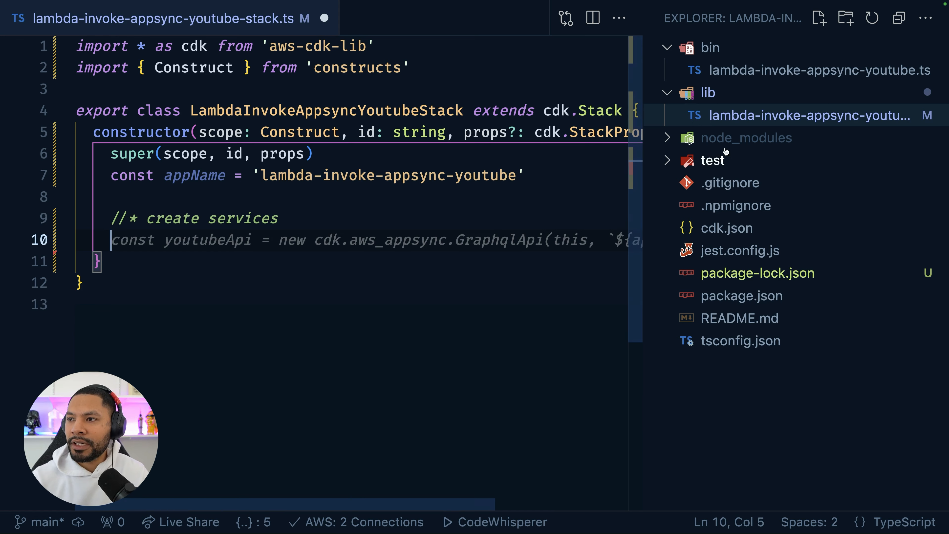
right_click(708, 93)
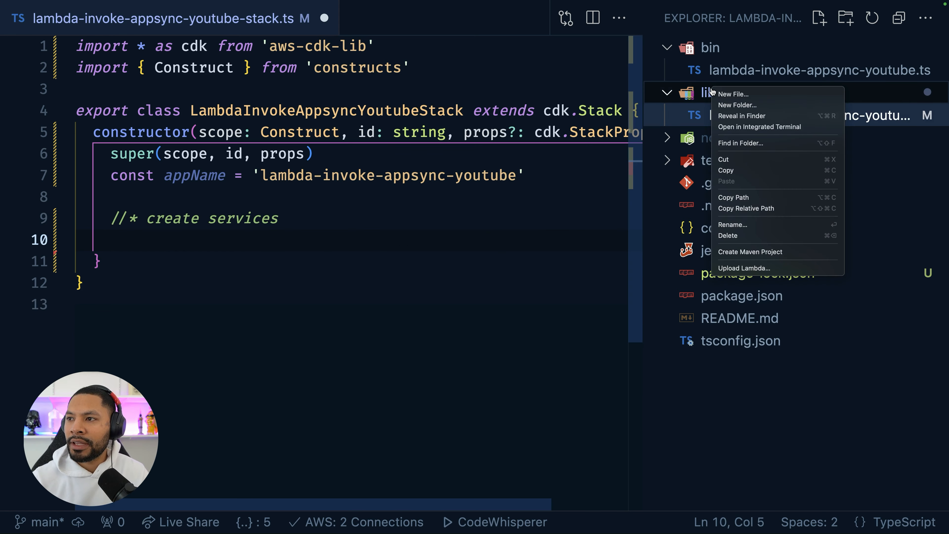
Create lib/functions/invokeAppSyncFunc/construct.ts exporting createInvokeAppSyncFunc, a Node.js 18 Lambda with entry main.ts
left_click(734, 94)
type("functions/")
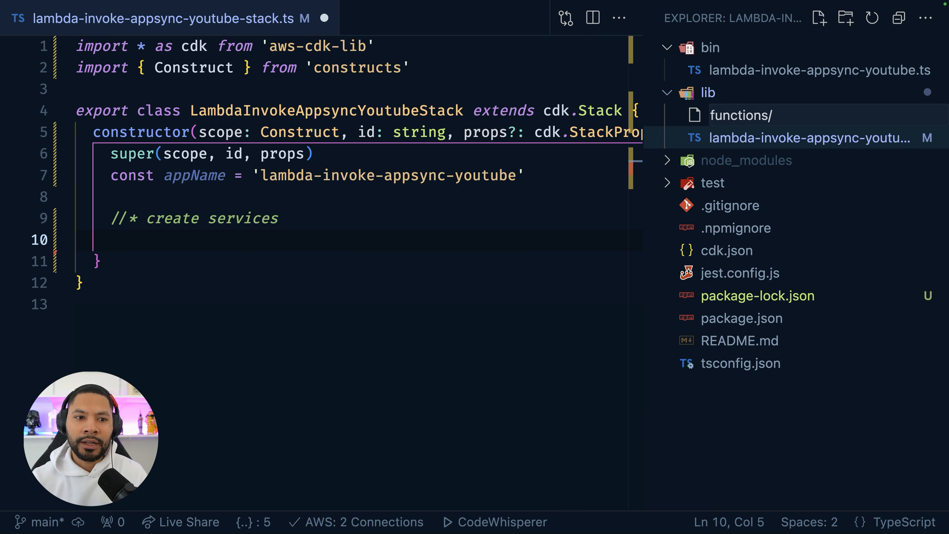
type("invoke")
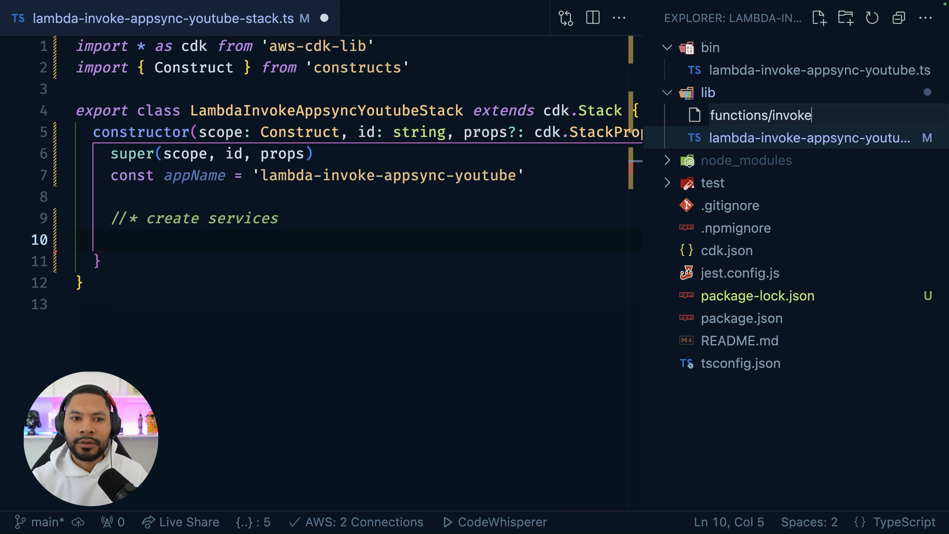
type("AppSyncFunc/constru")
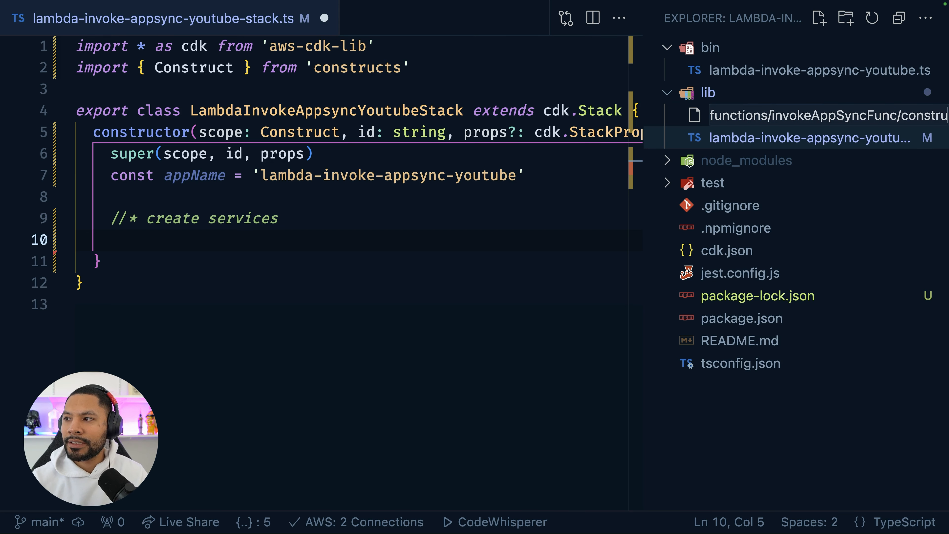
left_click(809, 115)
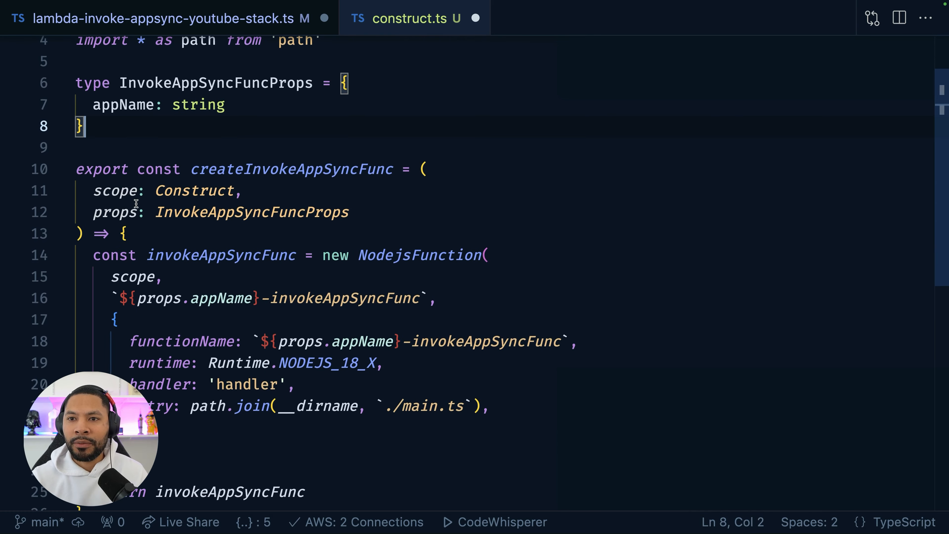
scroll("down", 3)
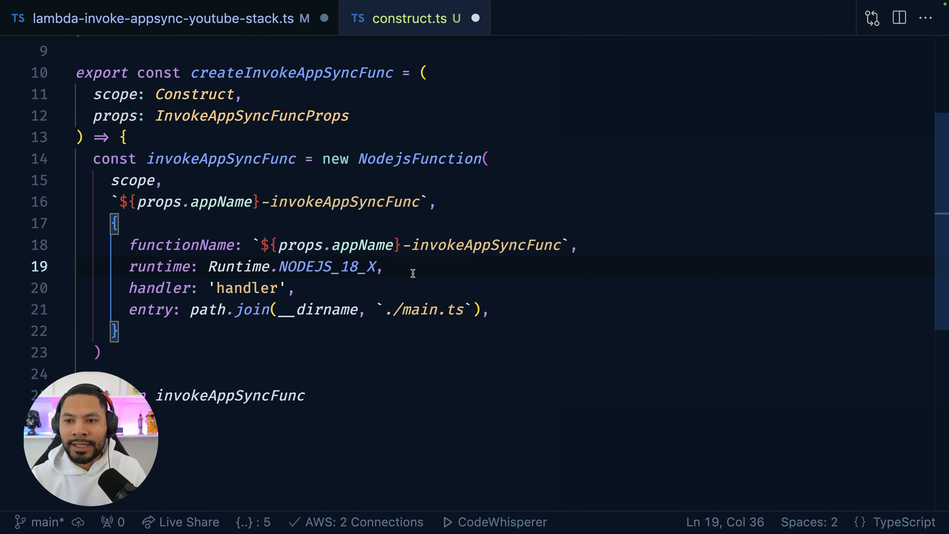
scroll("down", 3)
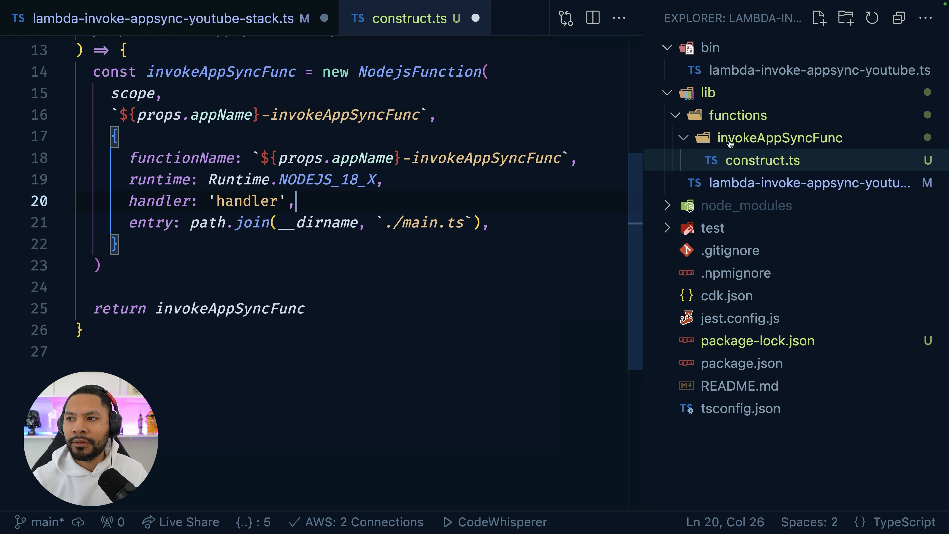
left_click(820, 18)
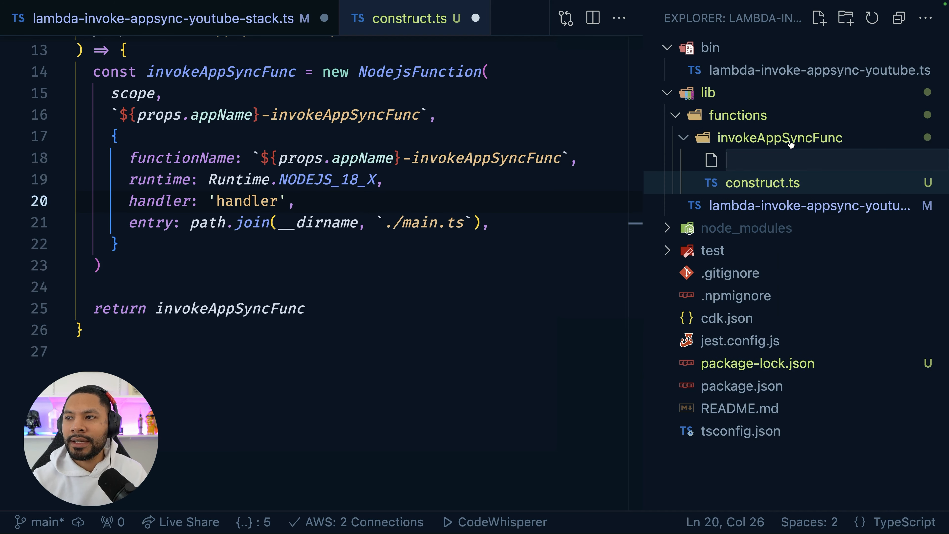
Create main.ts with an async handler logging the event inside a try/catch, then return to the stack file
type("main.")
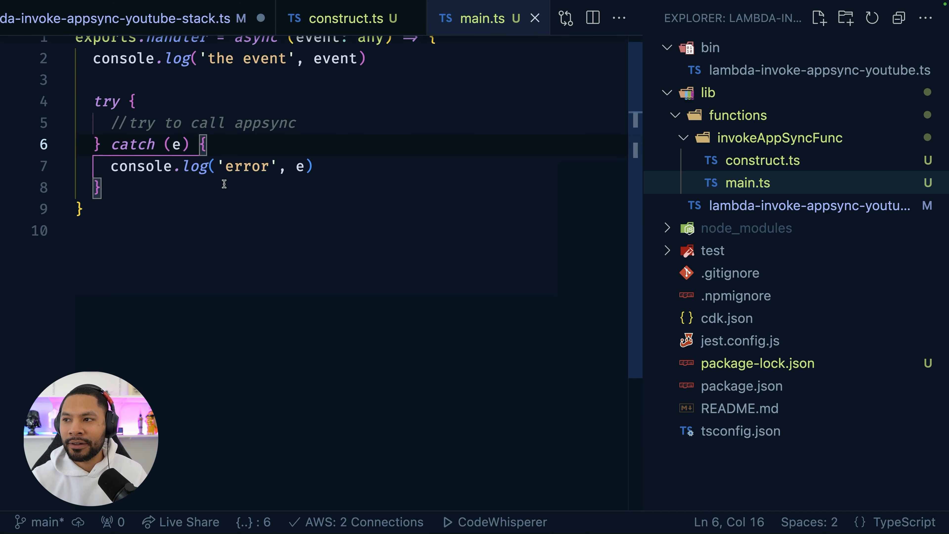
left_click(809, 206)
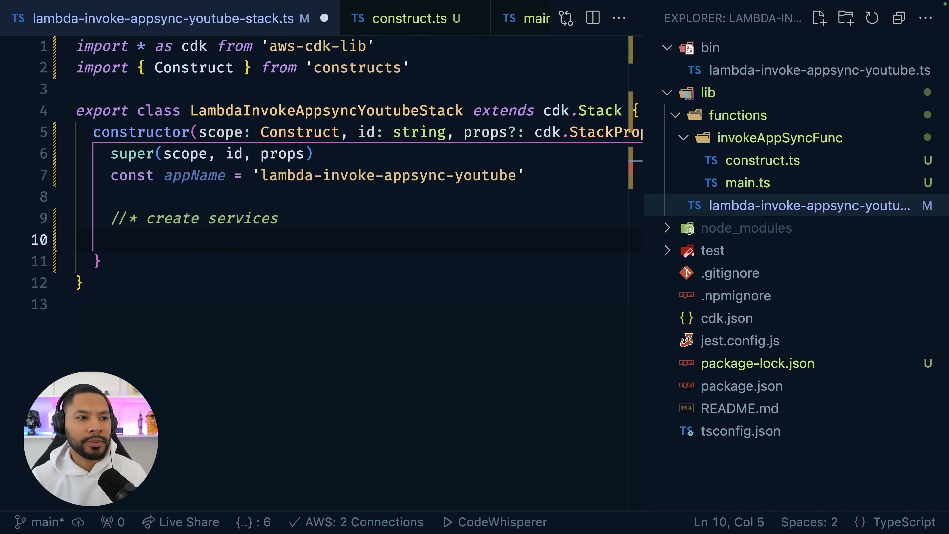
Create invokeAppSyncFunc = createInvokeAppSyncFunc(this, { appName }) with the auto-imported construct
type("con")
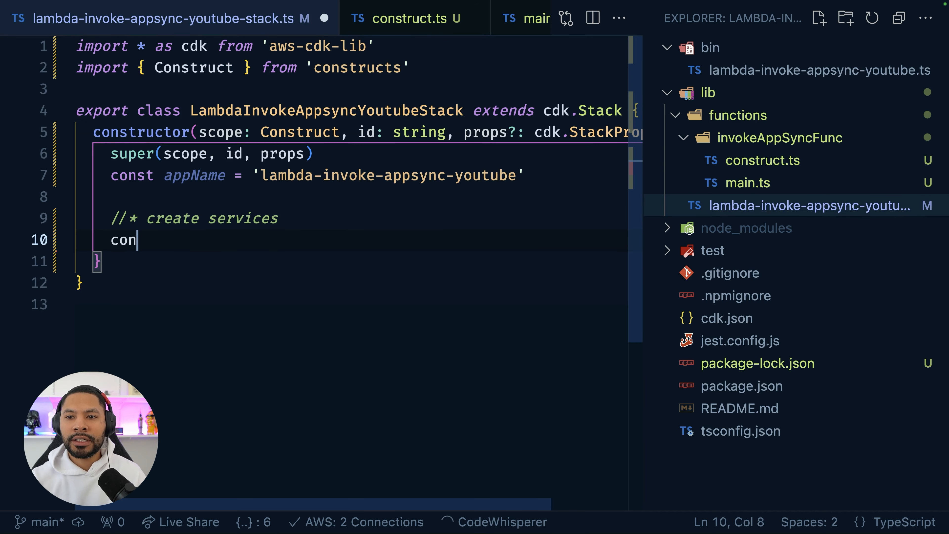
type("st invoke")
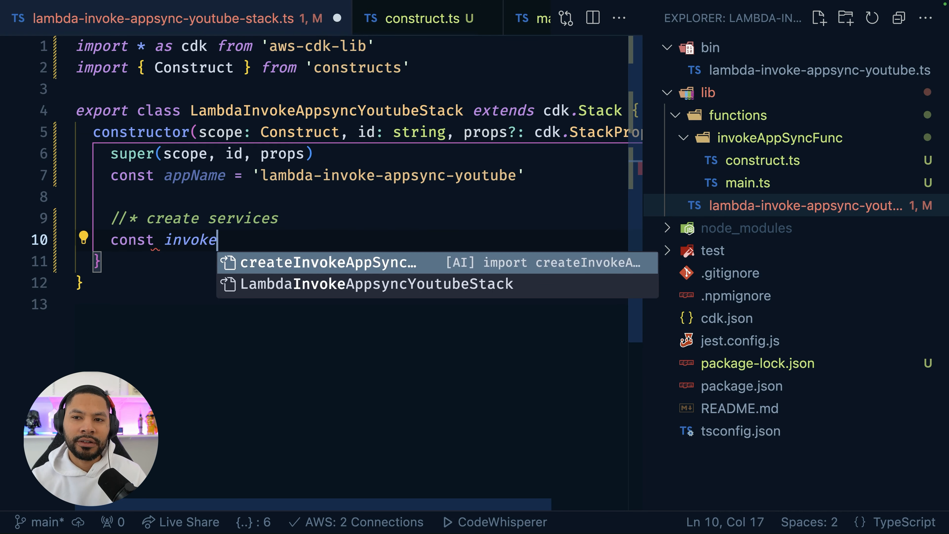
type("AppSyncFunc = createin")
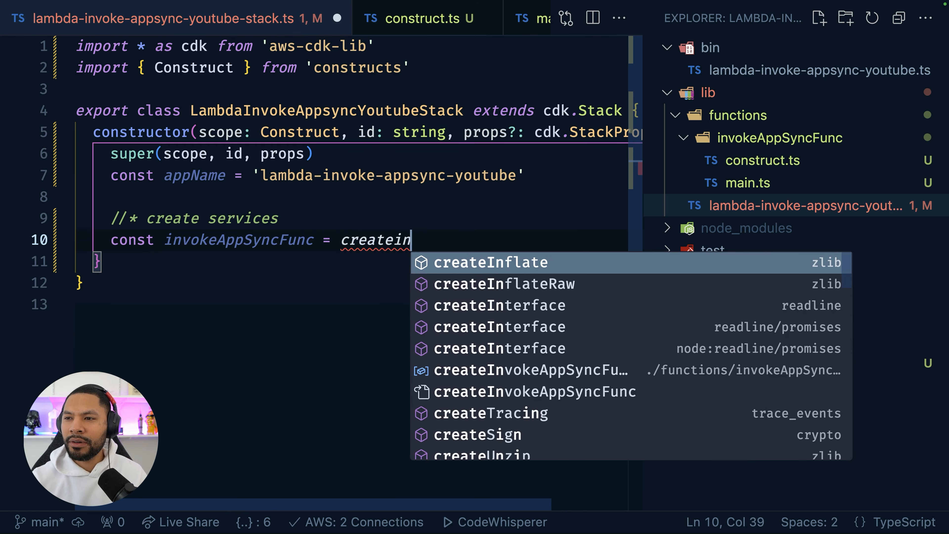
left_click(520, 370)
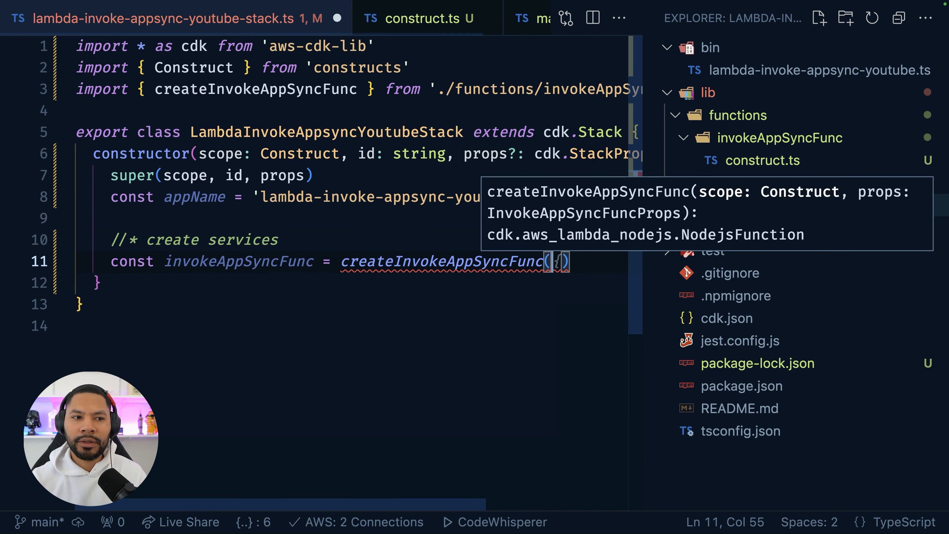
type("this.")
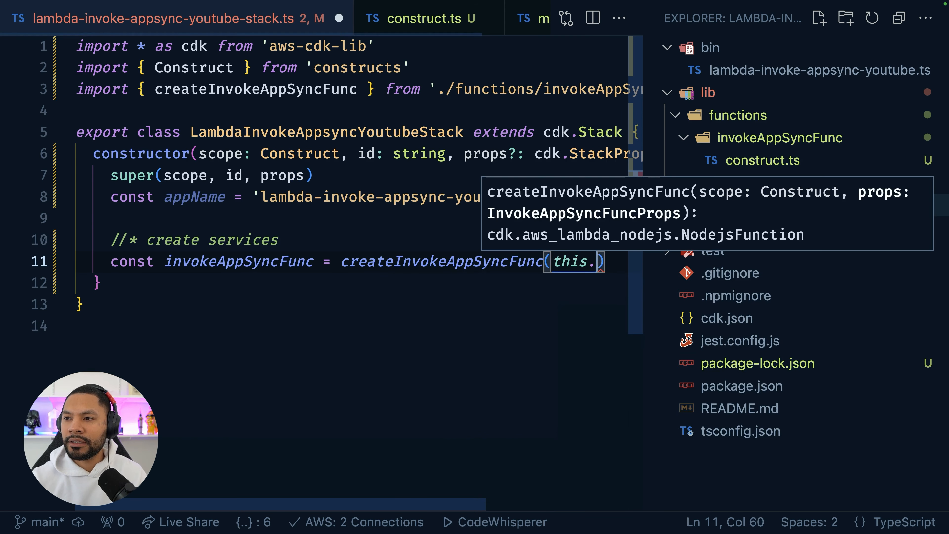
key("Backspace")
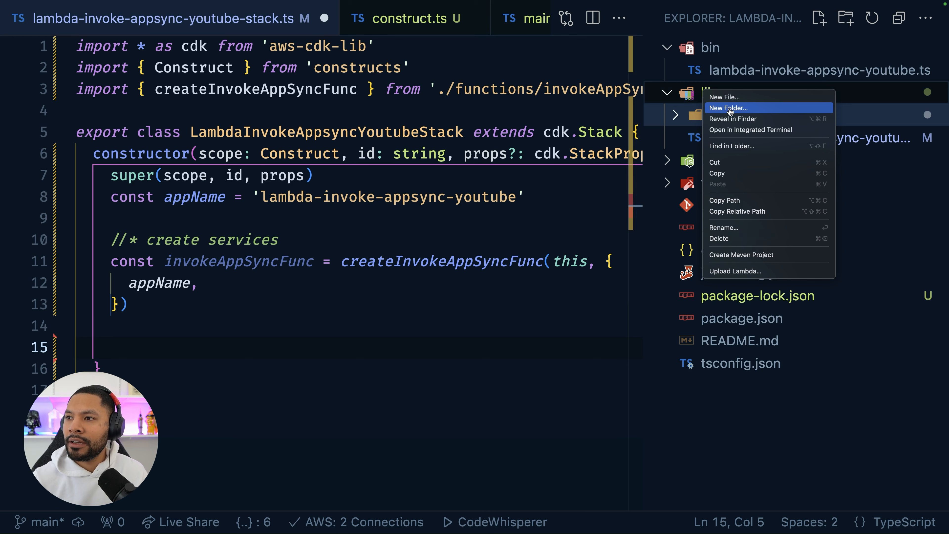
Create lib/api/appsync.ts defining createAppSyncAPI with IAM default authorization and logConfig
left_click(728, 108)
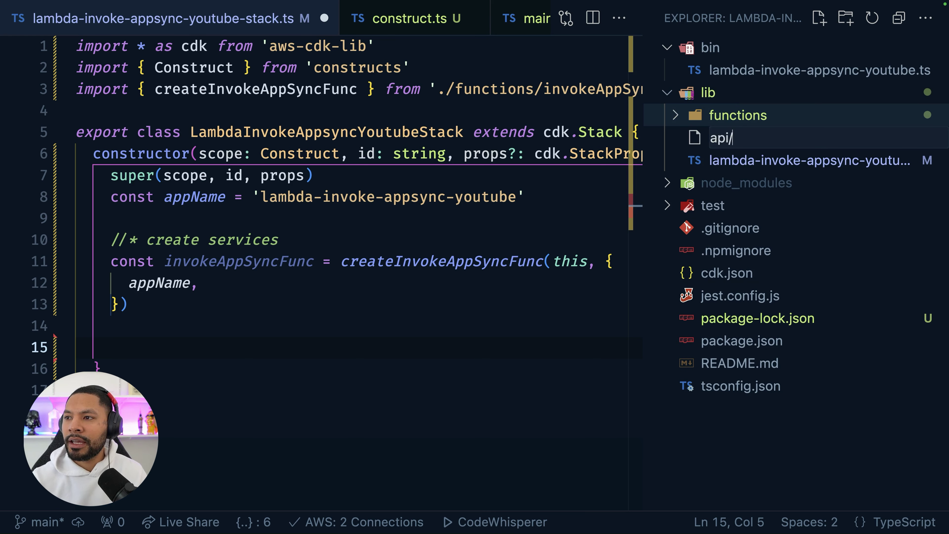
type("appsyn")
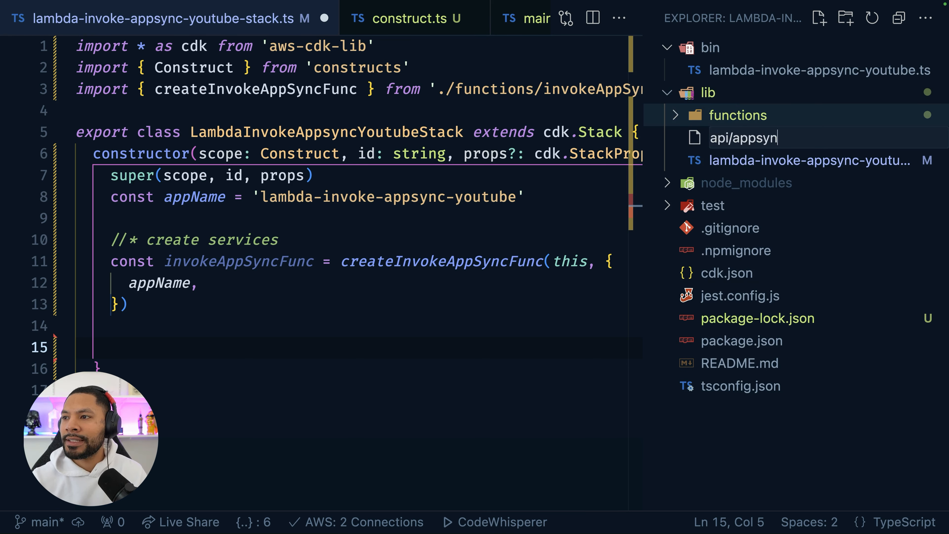
type("c")
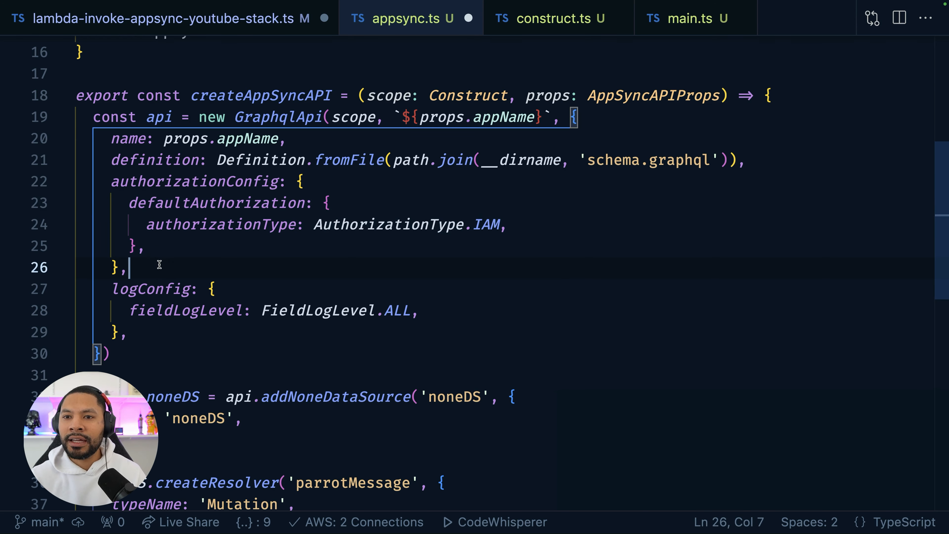
key("ctrl+space")
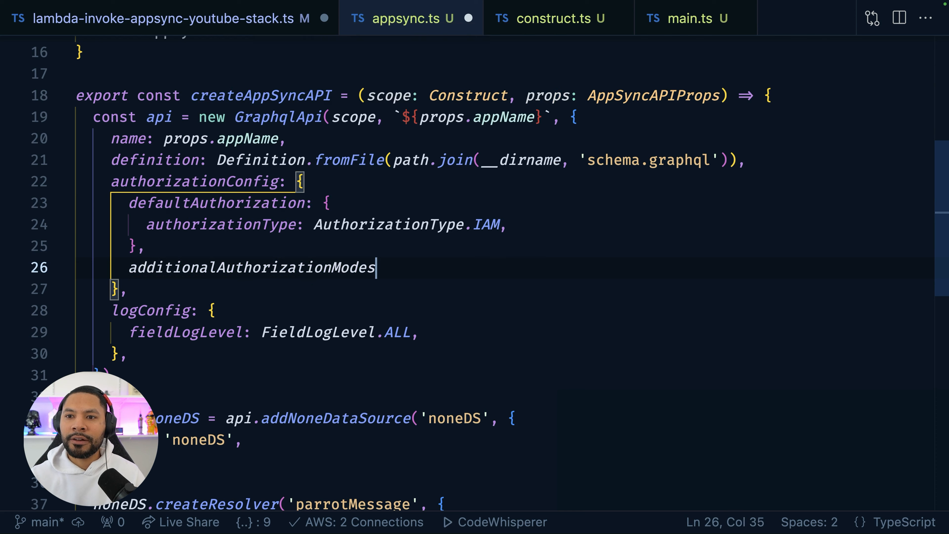
key("Backspace")
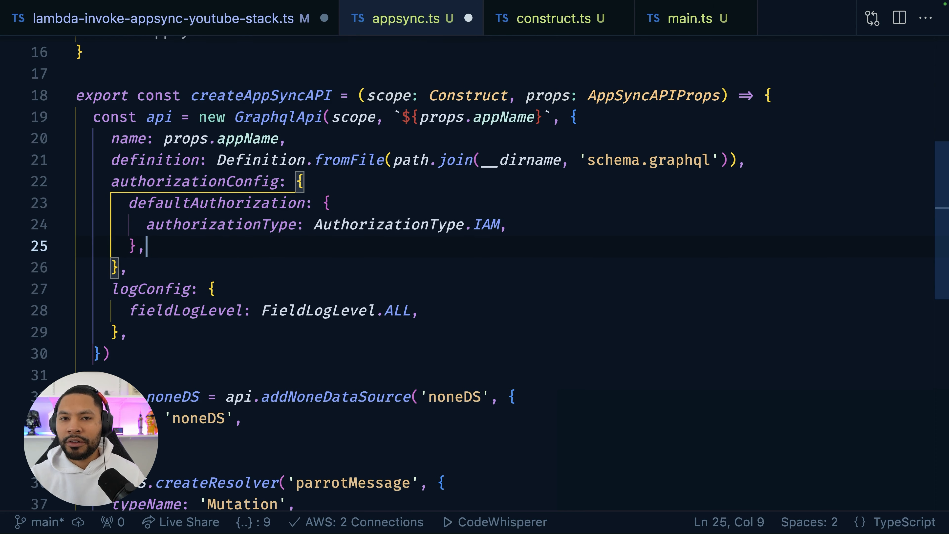
Add the none data source and parrotMessage resolver, then run the CDK command that fails on a Docker build error
scroll("down", 3)
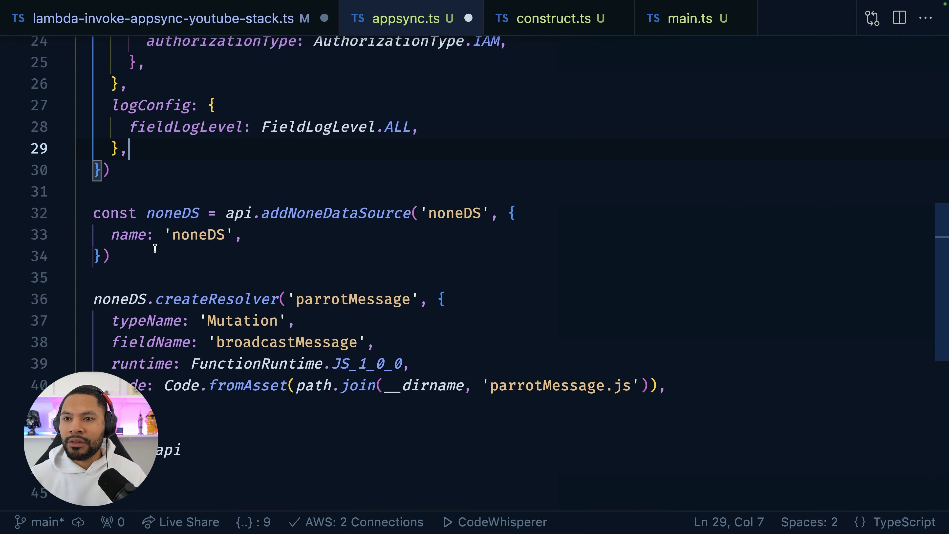
scroll("down", 3)
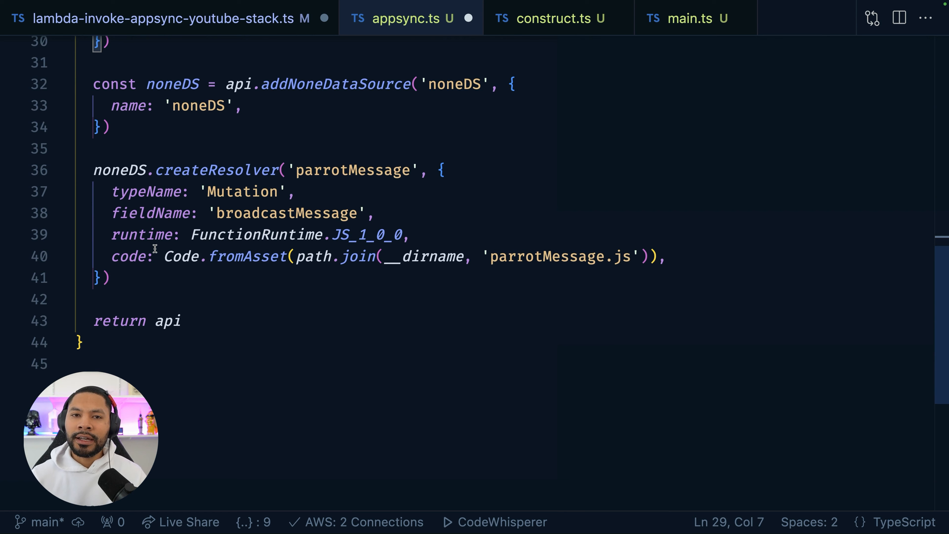
mouse_move(165, 119)
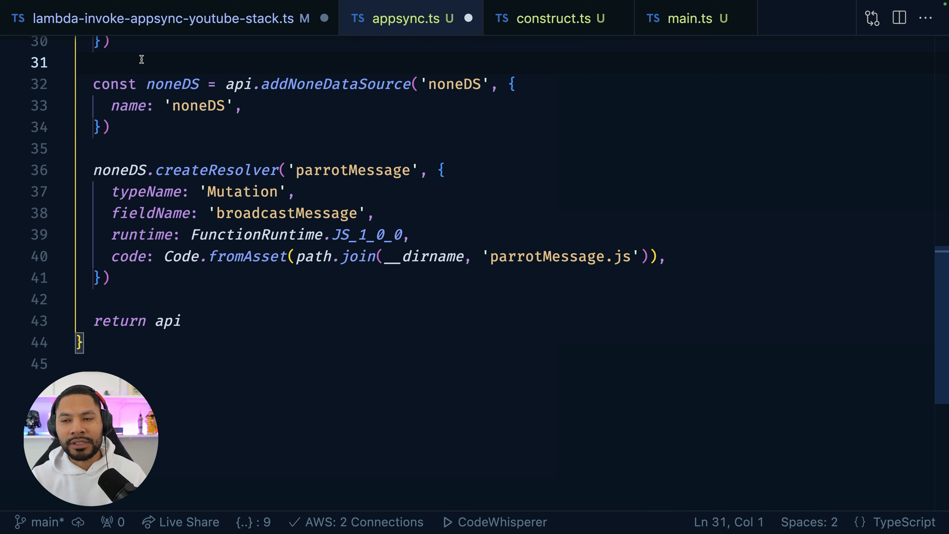
mouse_move(344, 40)
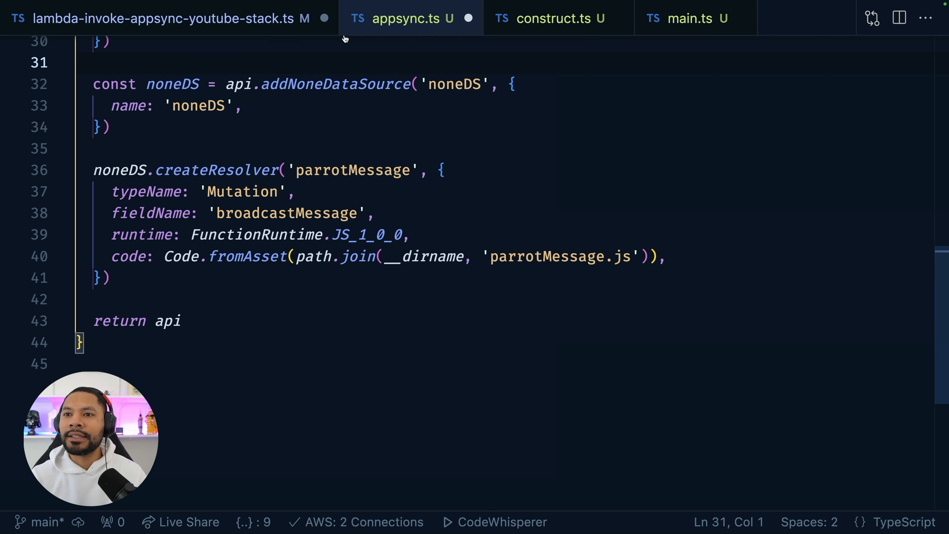
left_click(105, 127)
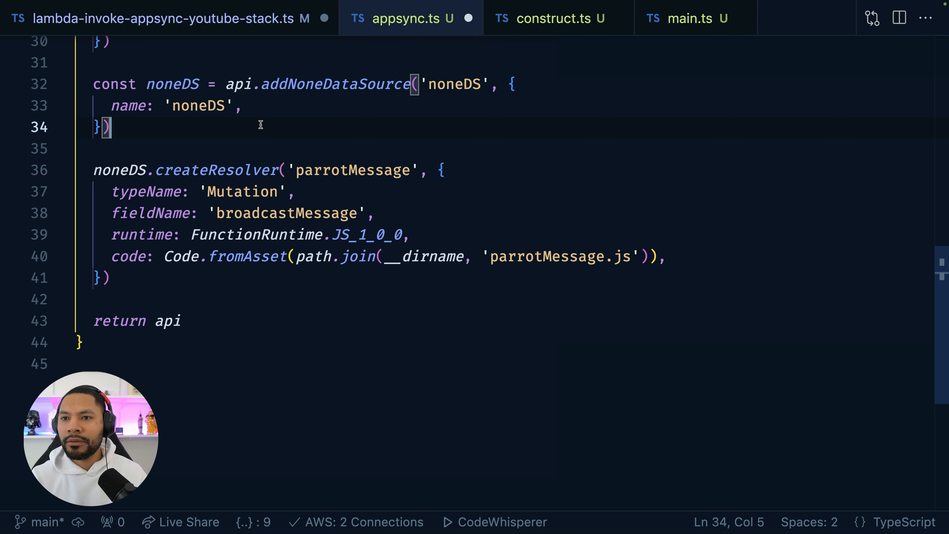
left_click(260, 143)
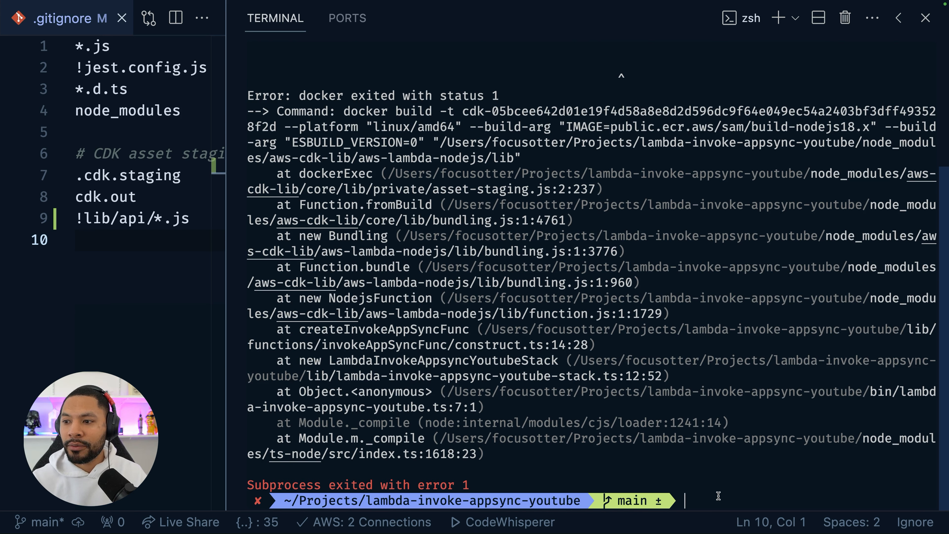
Install esbuild as a dev dependency with npm i esbuild -D and clear the terminal
type("npm i")
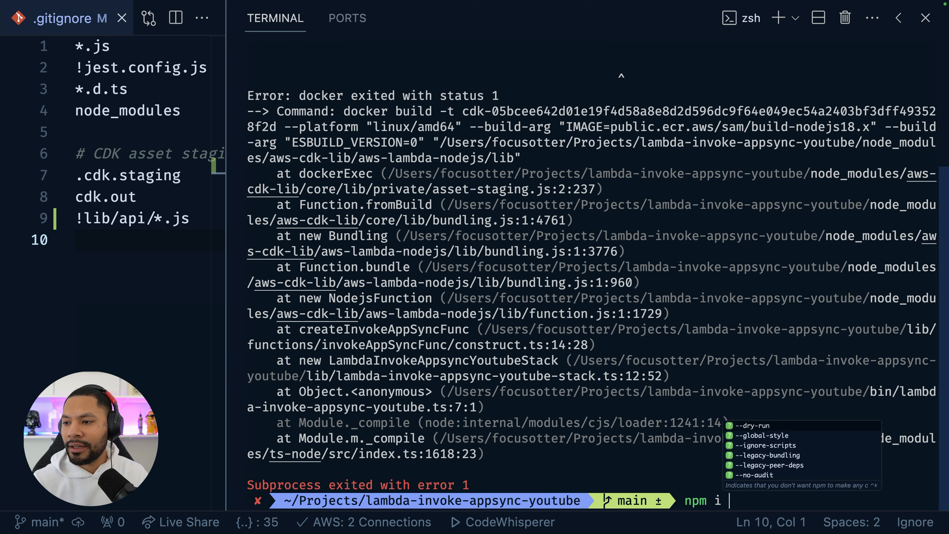
type("esbuild -D")
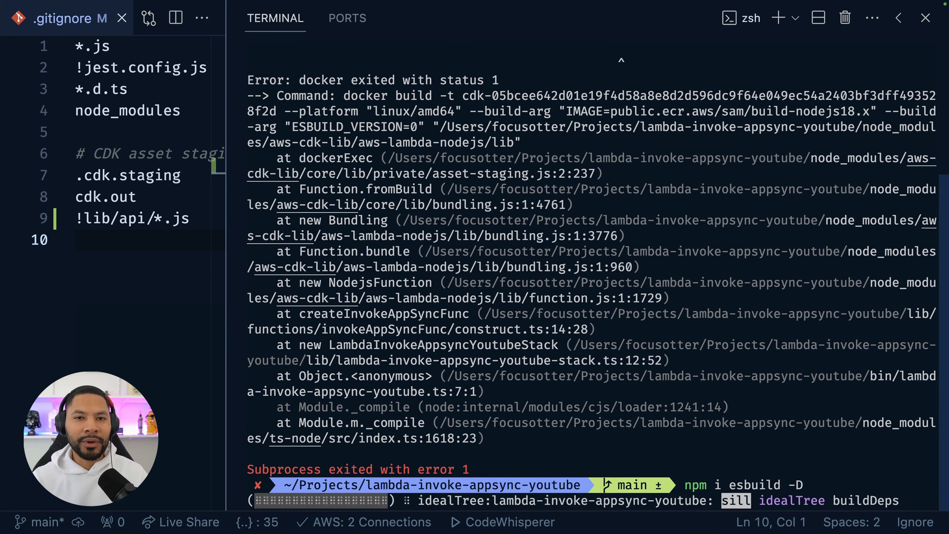
type("cl")
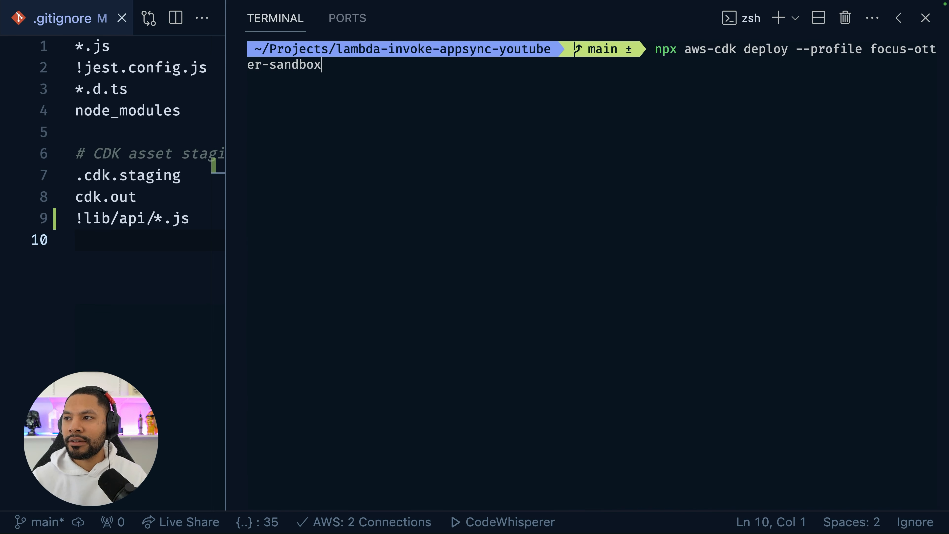
Run npx aws-cdk deploy with the profile and approve the IAM permission changes with y
key("Enter")
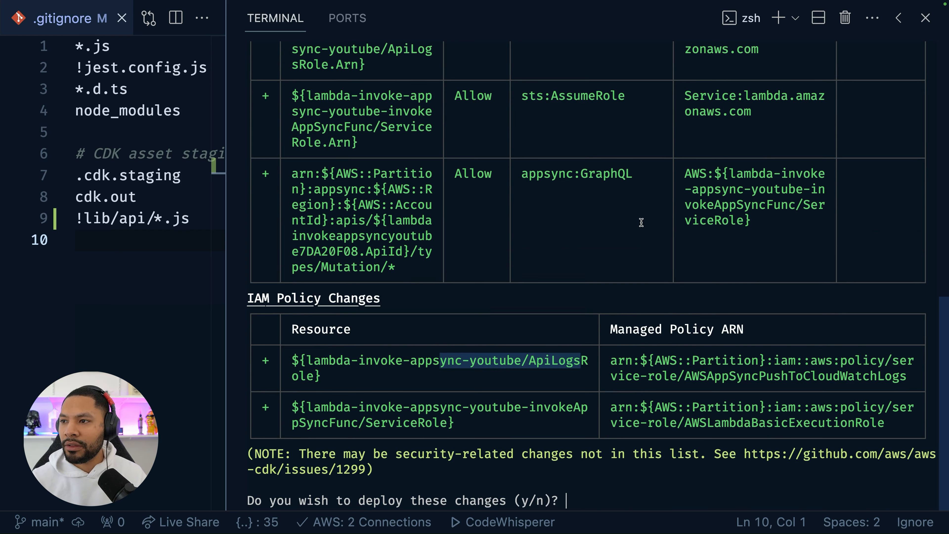
mouse_move(427, 195)
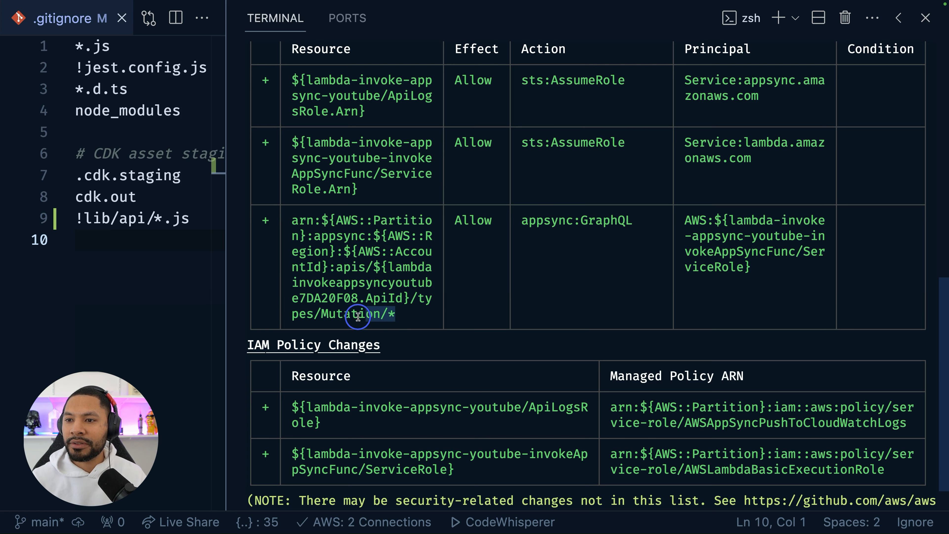
scroll("down", 3)
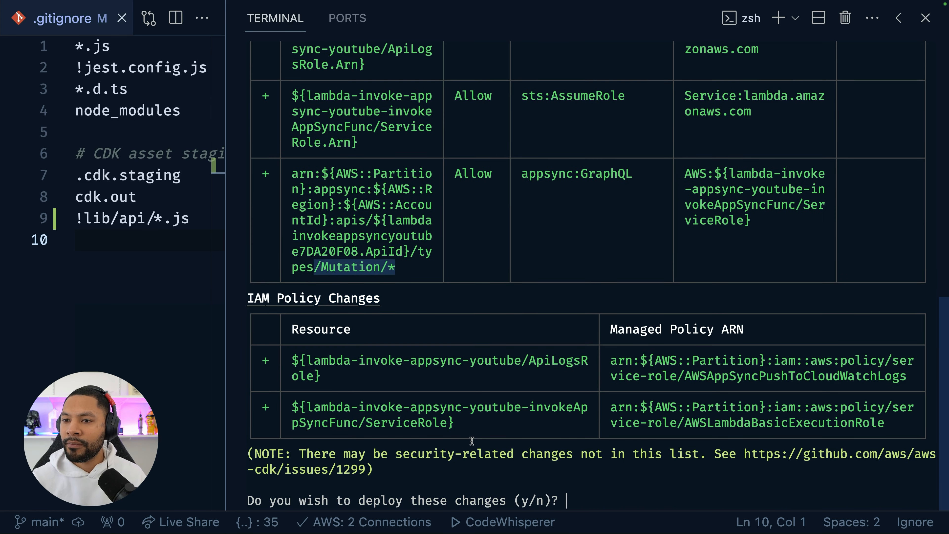
type("y")
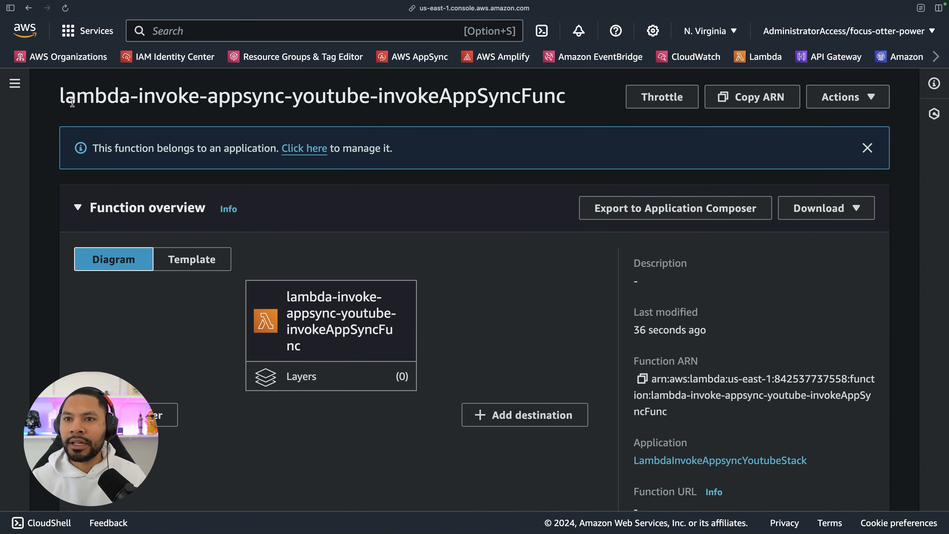
mouse_move(382, 104)
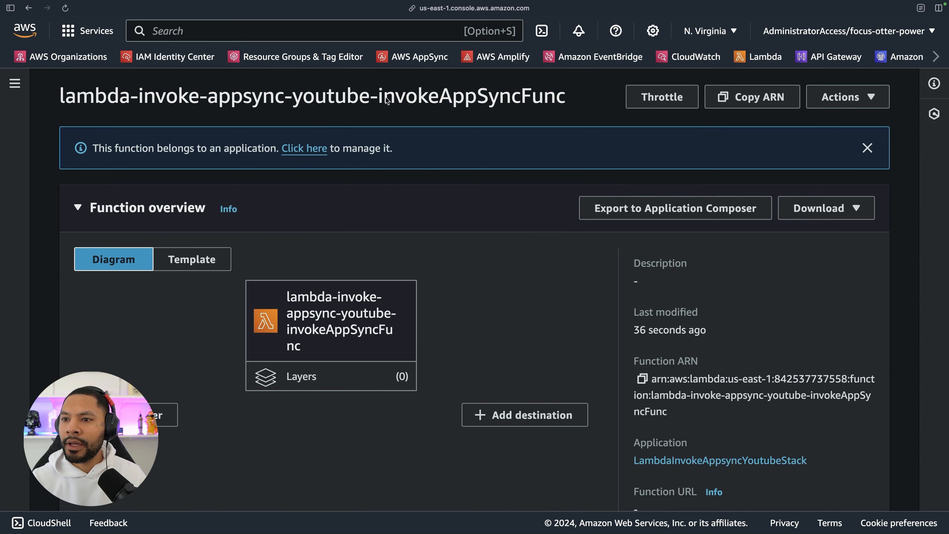
Create a 'sample' test event whose JSON holds a msg starting 'Hello from Focus Otter'
scroll("down", 3)
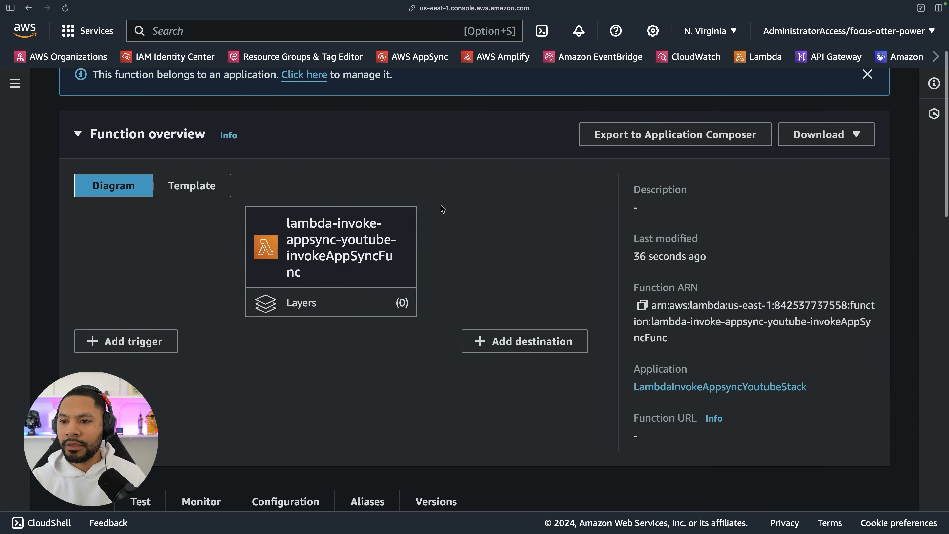
scroll("down", 3)
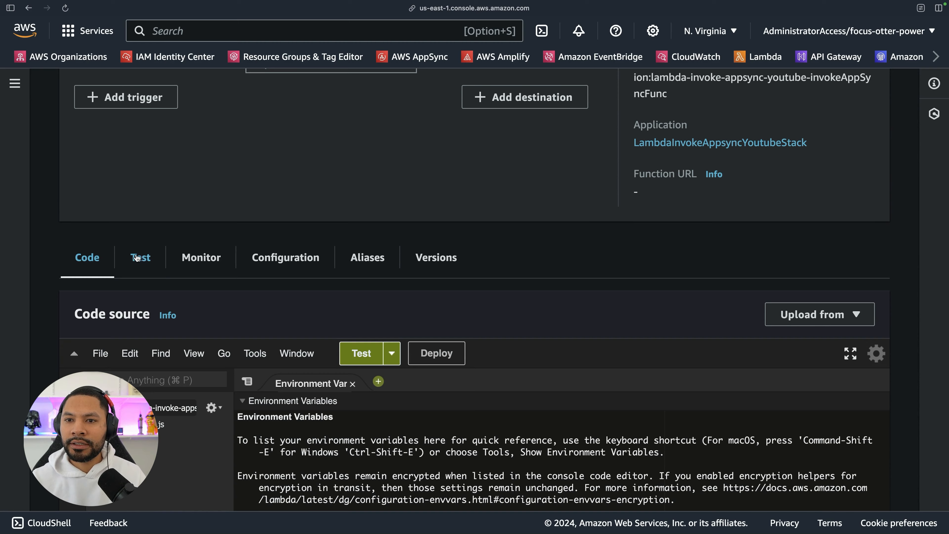
left_click(141, 257)
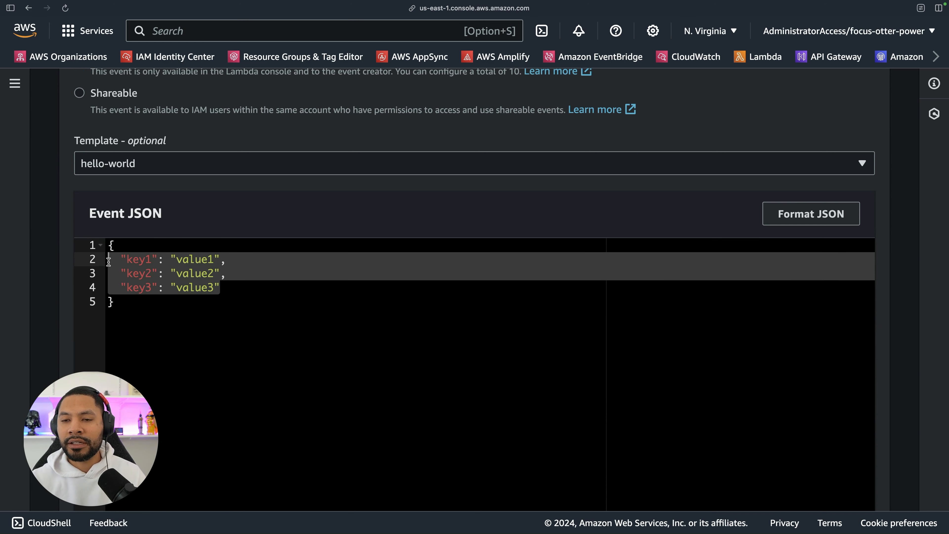
type("\"msg\":")
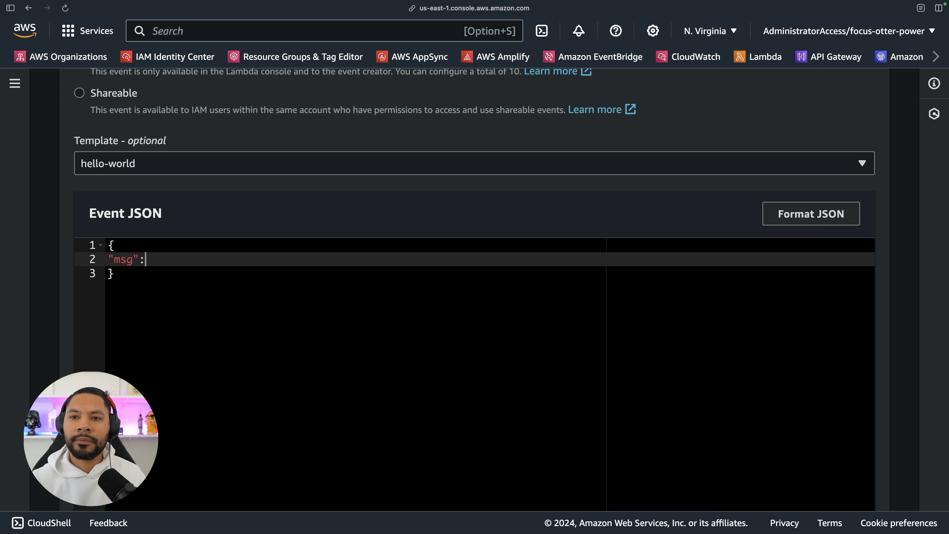
type("\"Hello\"")
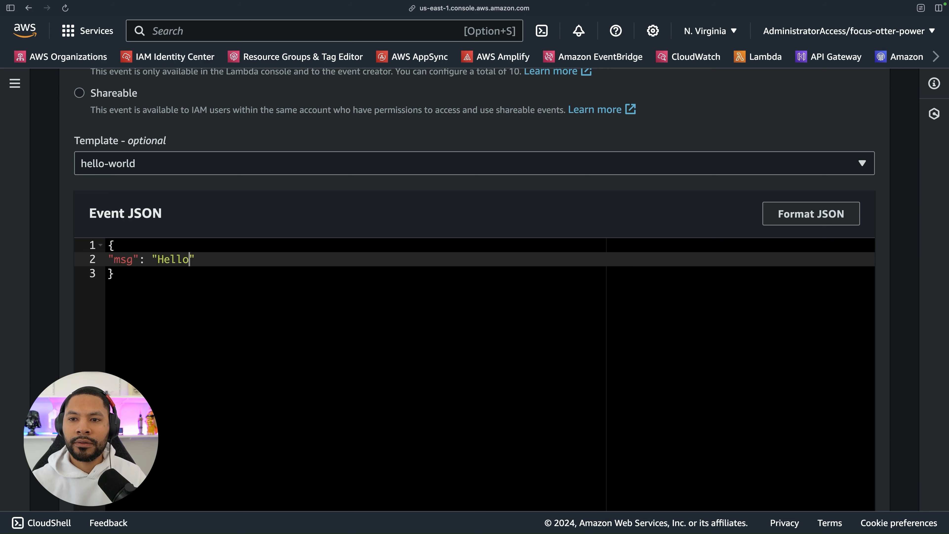
type("from Focus Otter,")
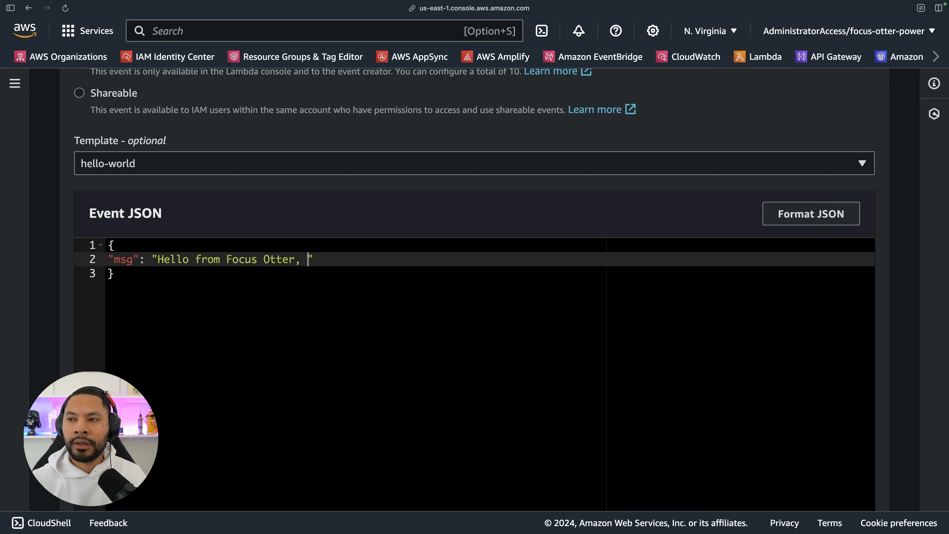
type("drop and co")
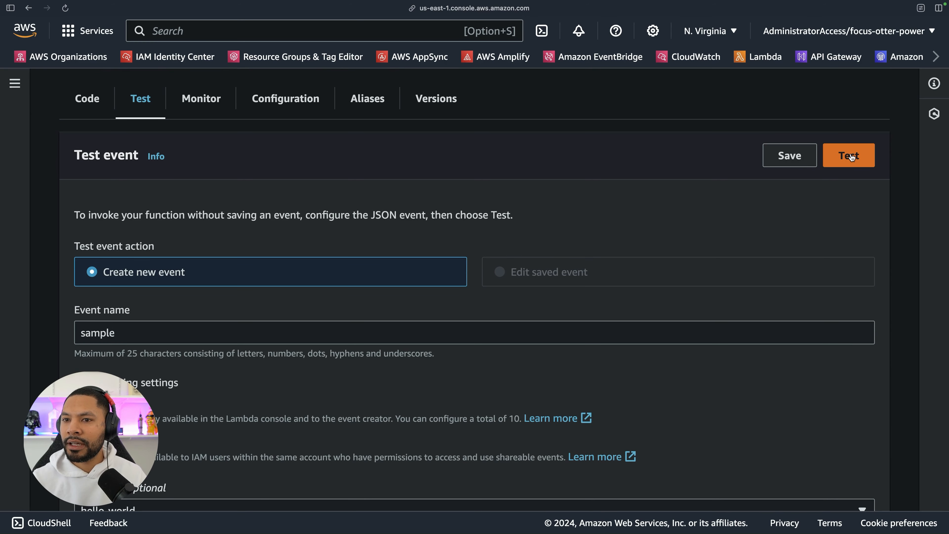
Run the test and select the logged appsync res body echoing the Hello from Focus Otter message
left_click(849, 155)
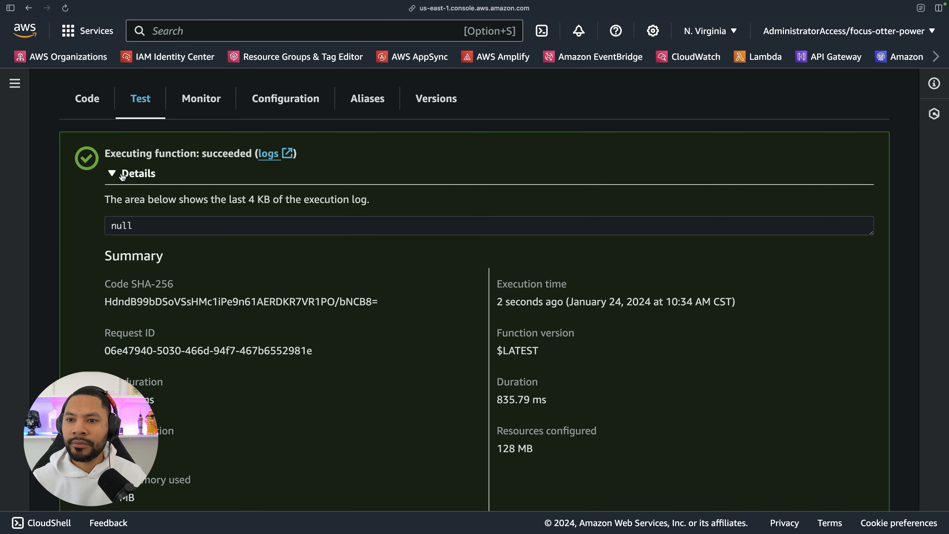
scroll("down", 3)
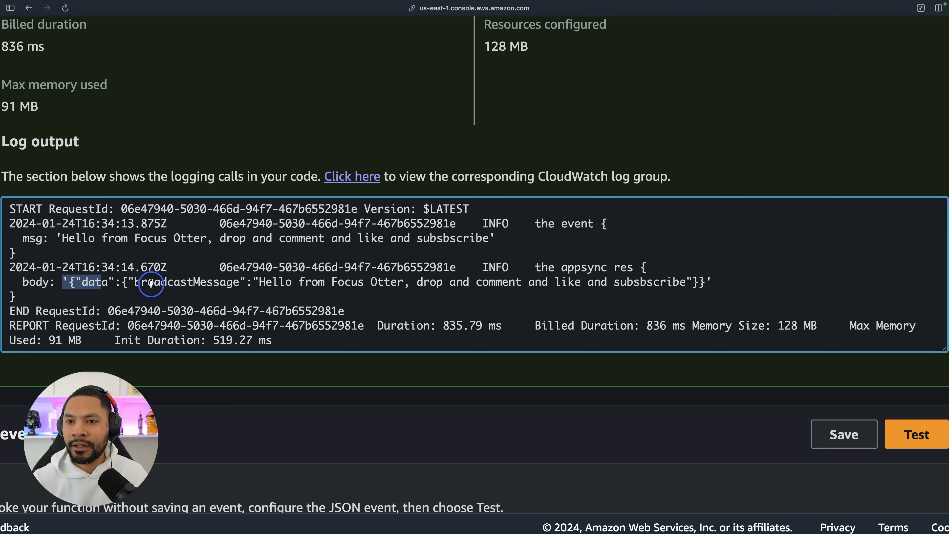
left_click_drag(60, 281, 712, 281)
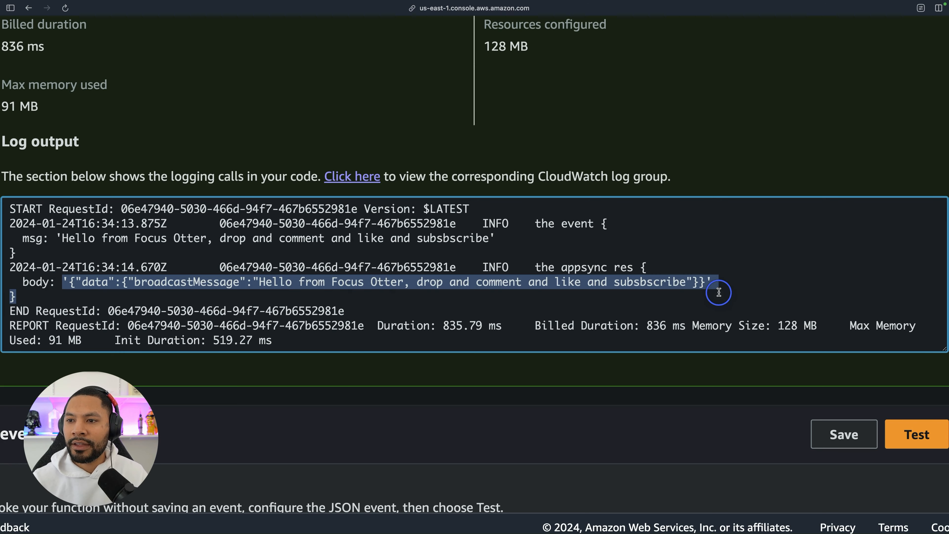